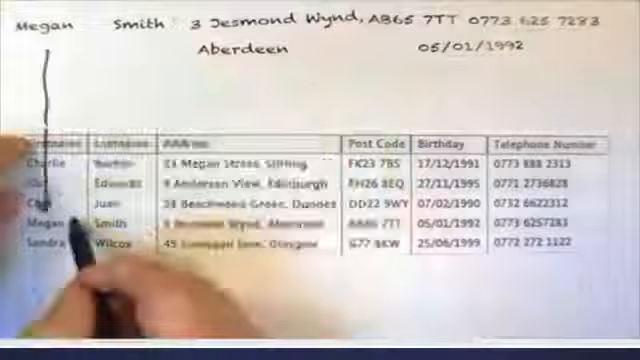
text(Fields)
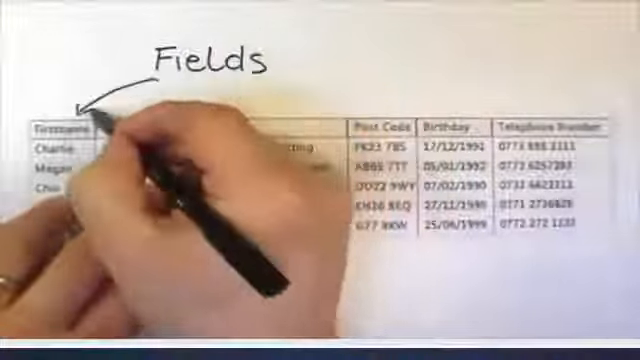